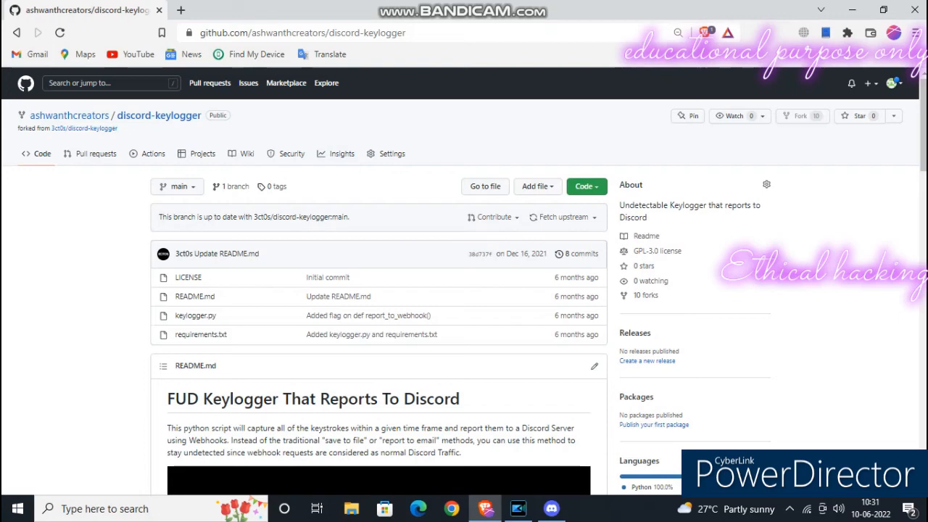
Go from the fork to the original 3ct0s/discord-keylogger repository and read through its README.
click(84, 128)
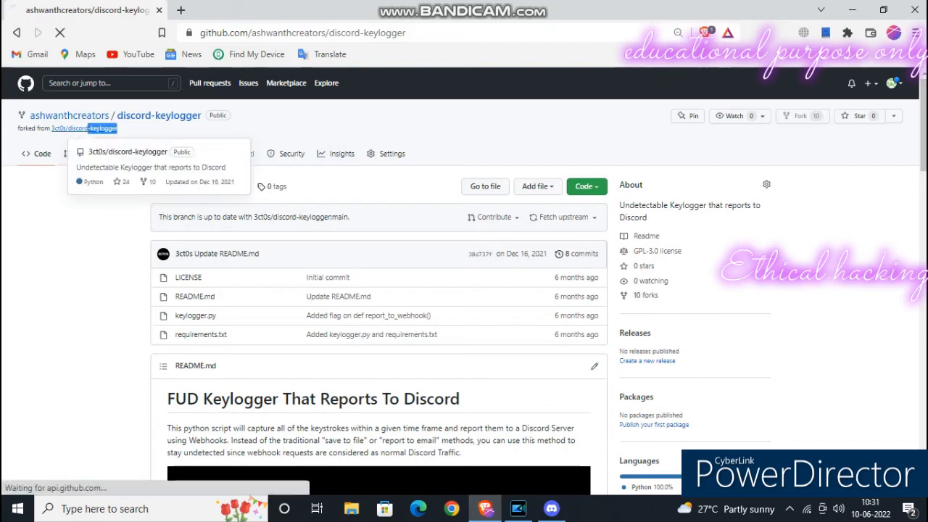
click(84, 127)
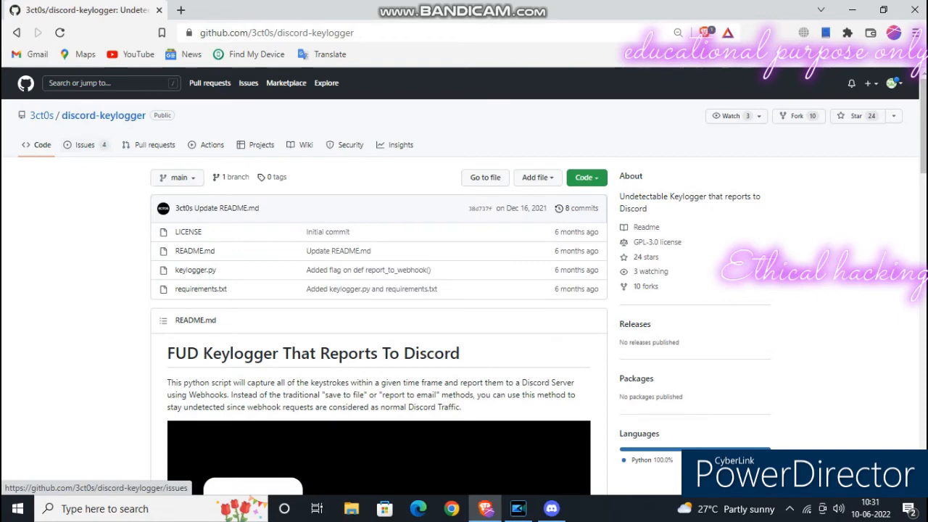
scroll(down, 3)
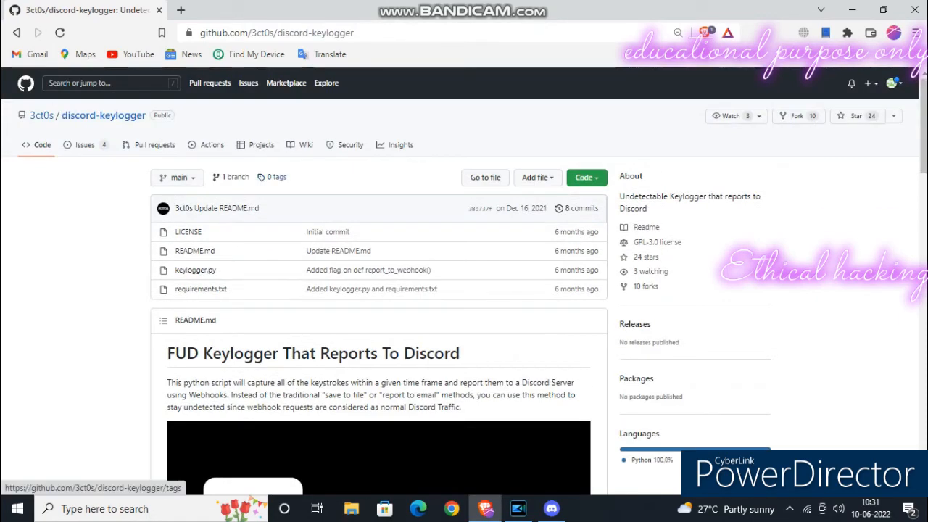
scroll(down, 3)
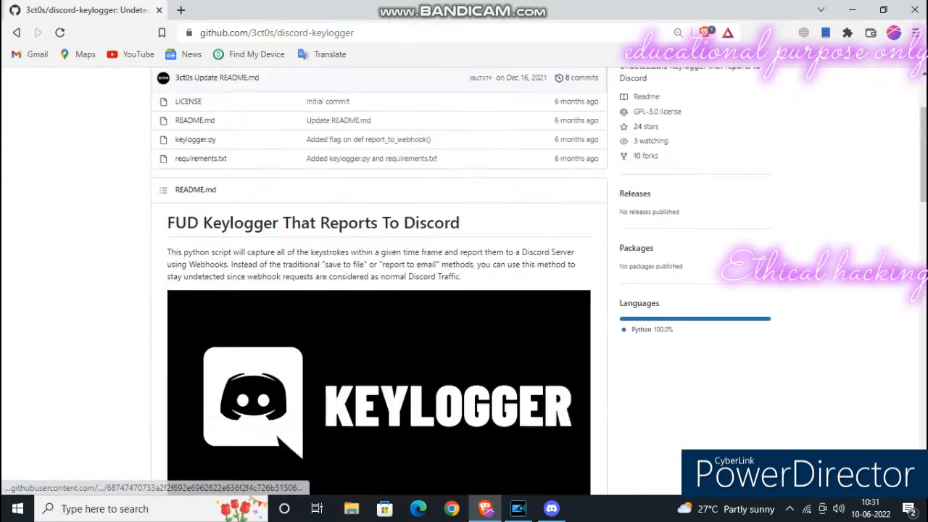
scroll(down, 3)
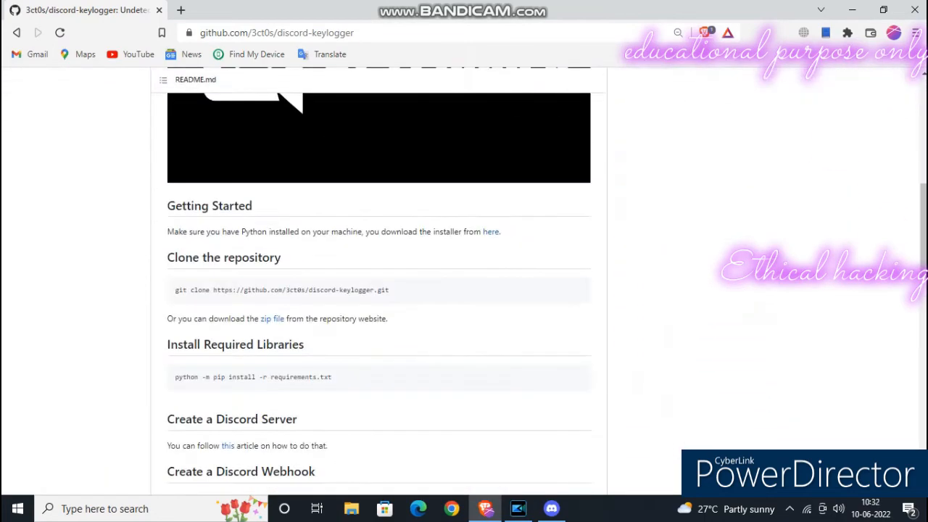
scroll(down, 3)
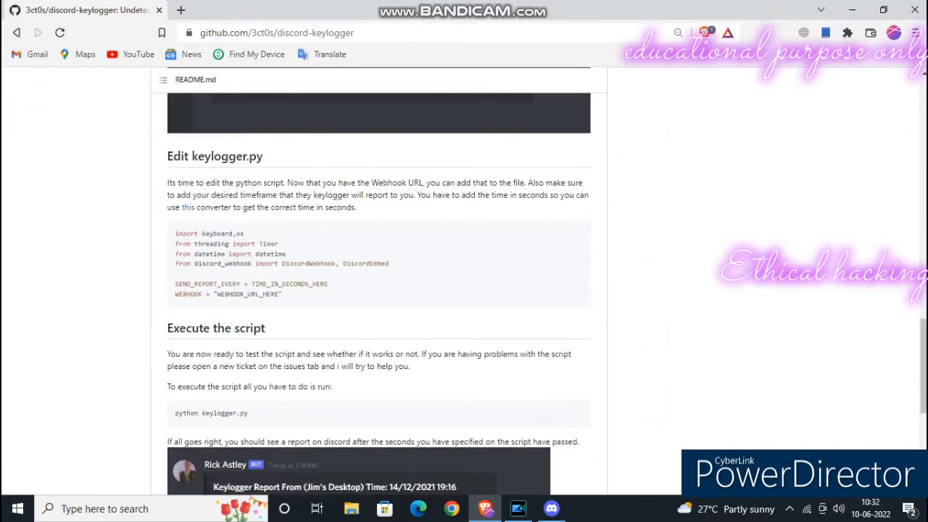
scroll(down, 3)
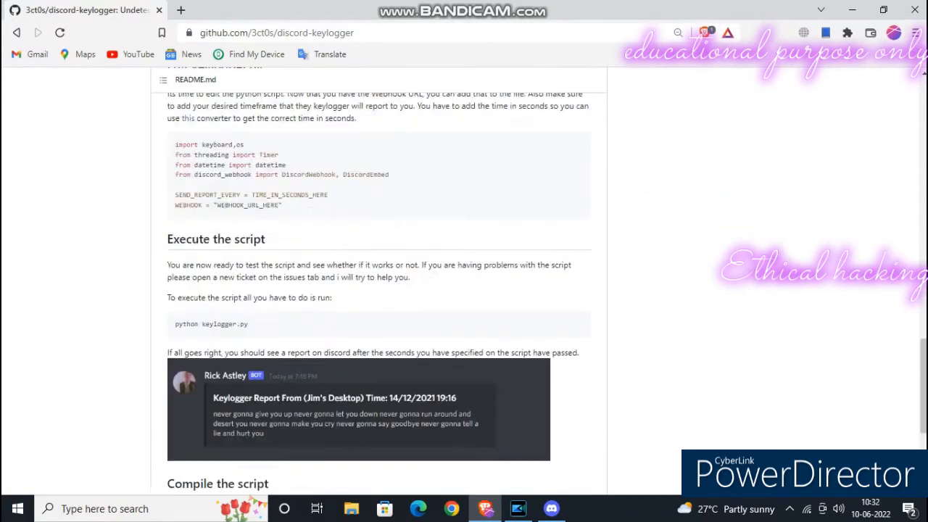
click(552, 508)
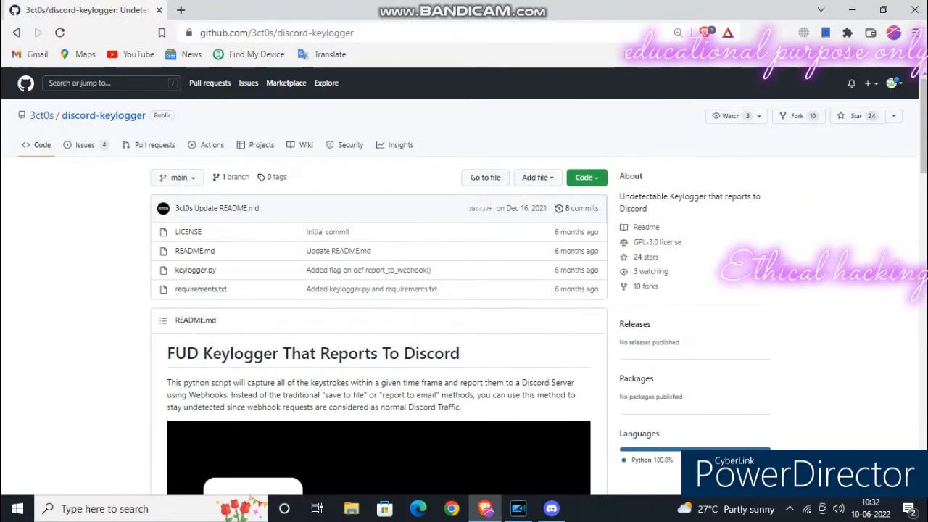
Bring up the repository's clone and download options from the green Code button.
click(586, 177)
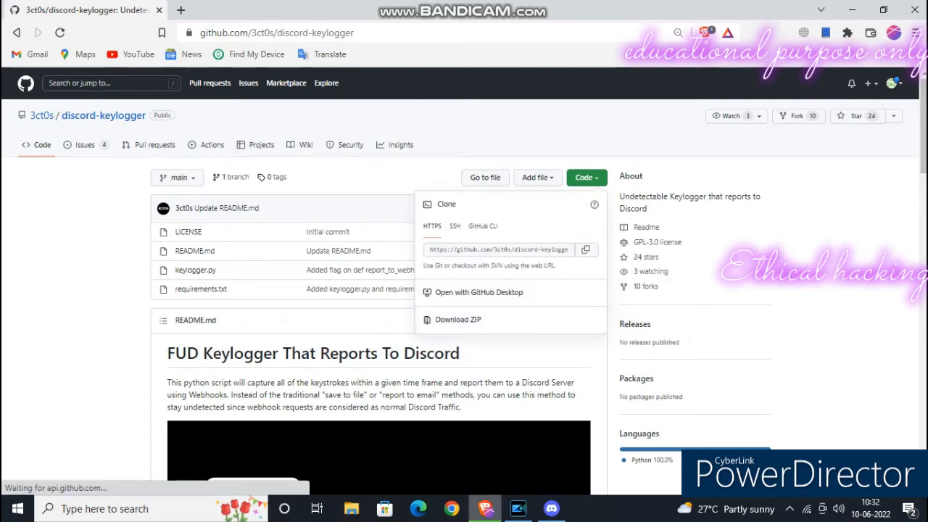
Download the repository as a ZIP, extract it on the desktop, and open the discord-keylogger-main folder.
click(458, 319)
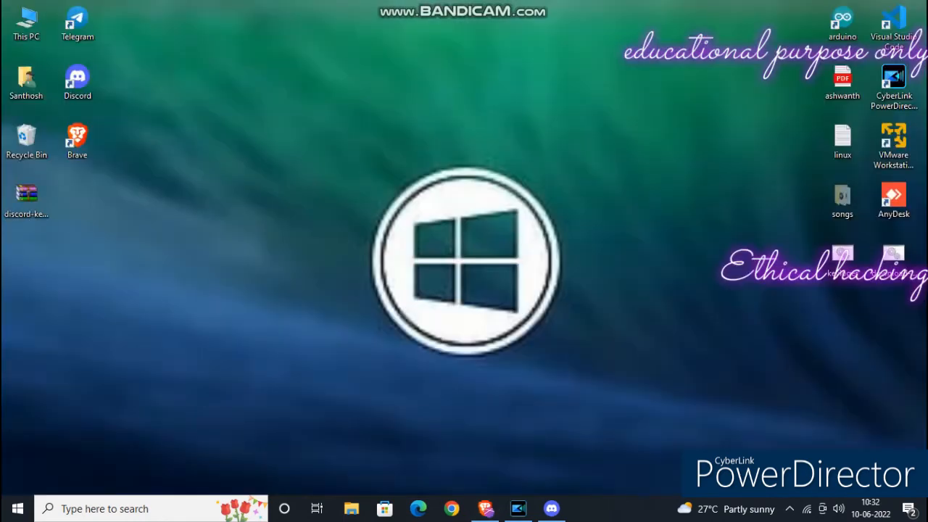
right_click(26, 200)
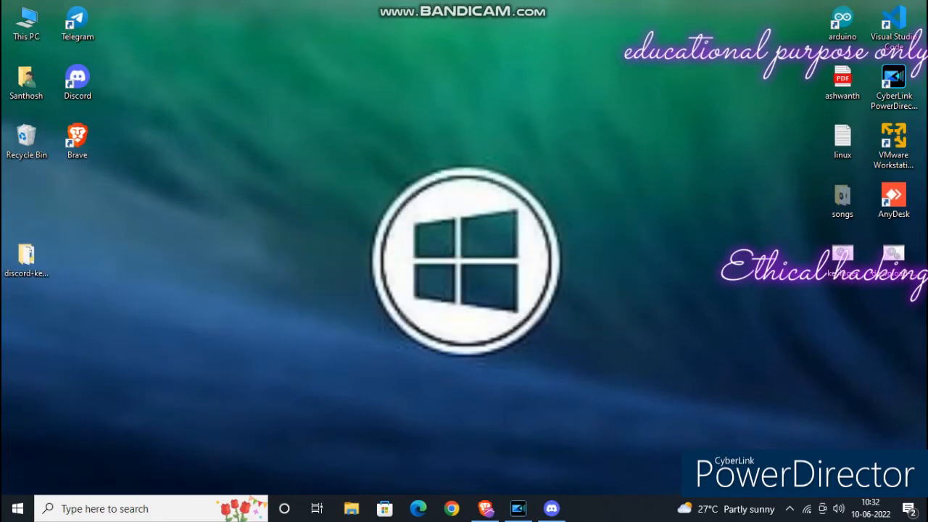
double_click(27, 255)
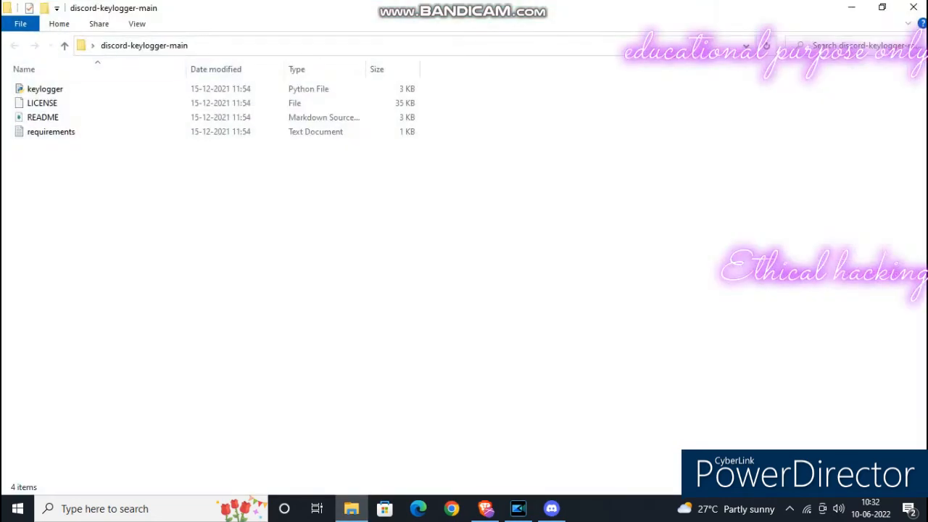
Open keylogger.py in Notepad and maximize the window.
right_click(45, 89)
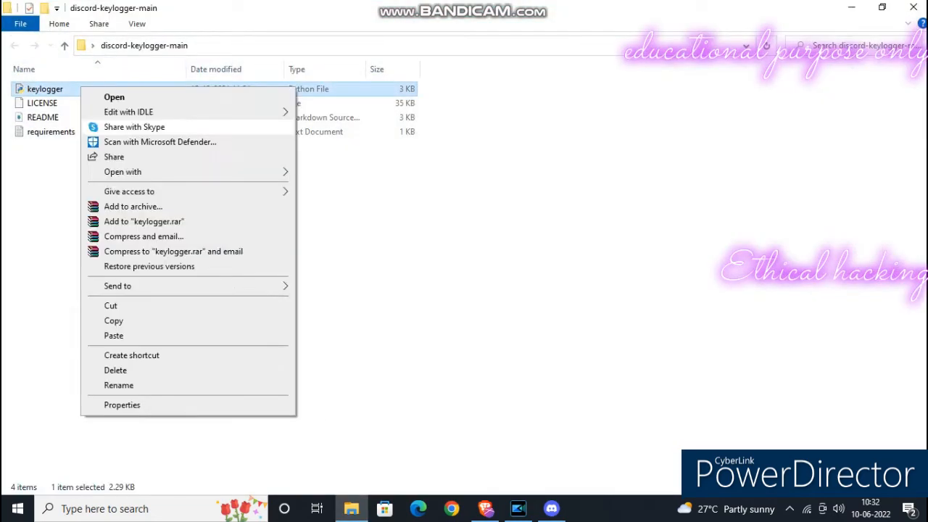
click(122, 172)
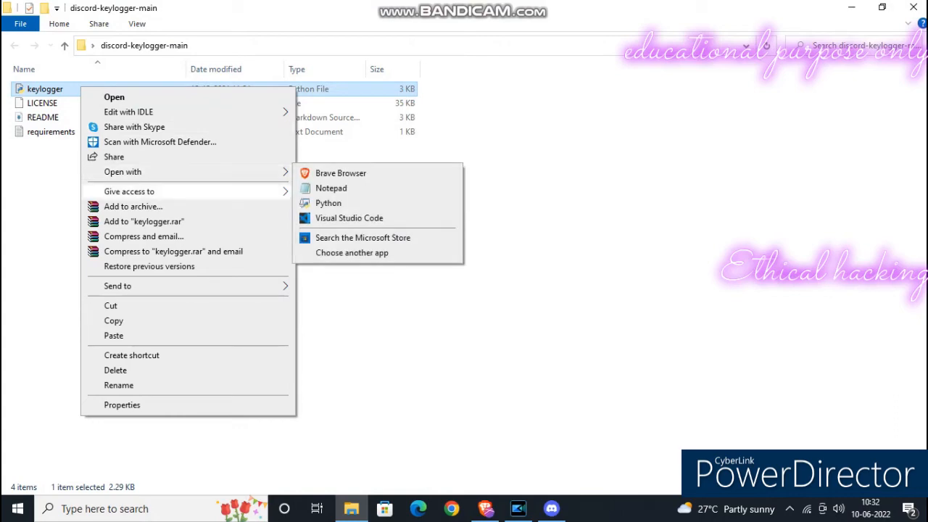
click(331, 188)
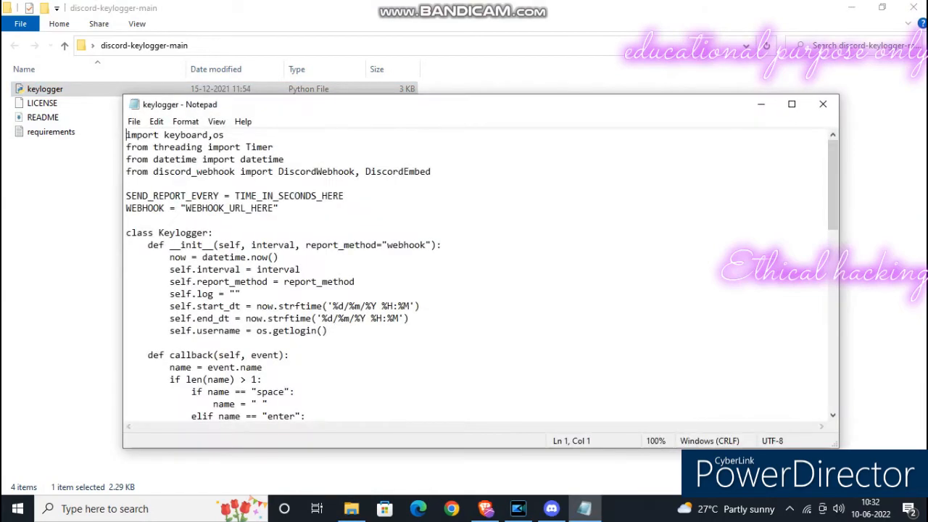
click(792, 104)
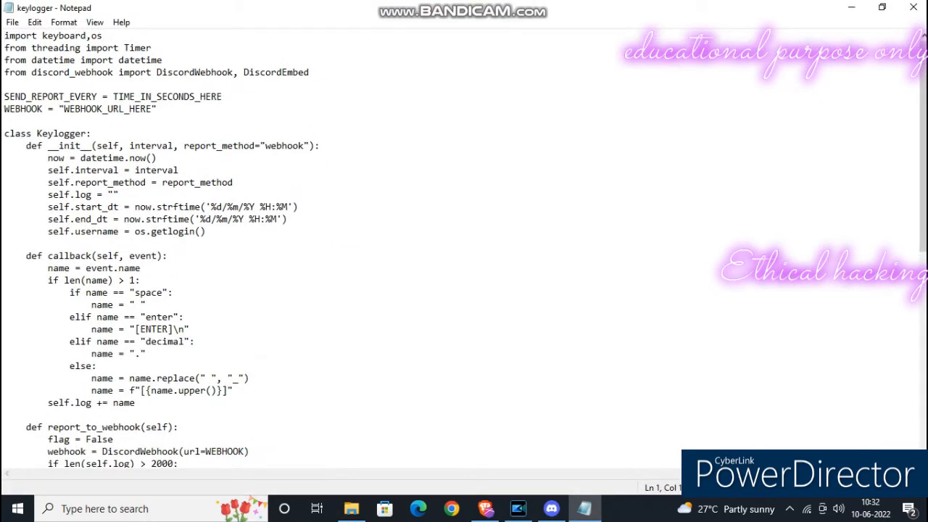
Set SEND_REPORT_EVERY to 10 and clear the WEBHOOK_URL_HERE placeholder before switching to Discord.
drag(104, 96, 224, 96)
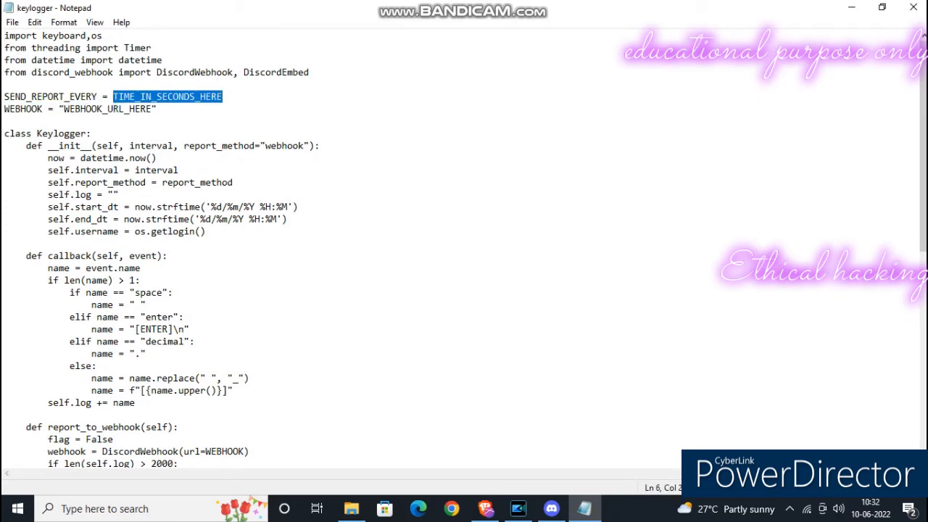
text(10)
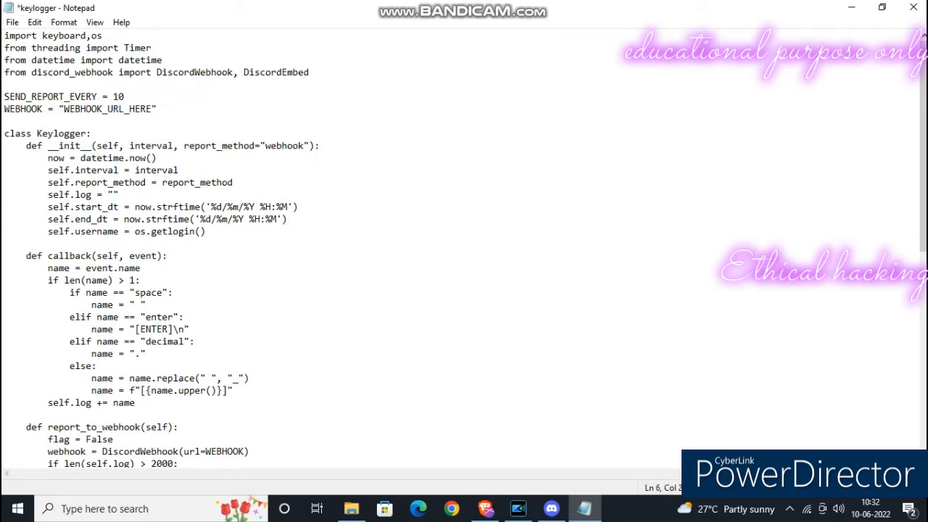
double_click(127, 109)
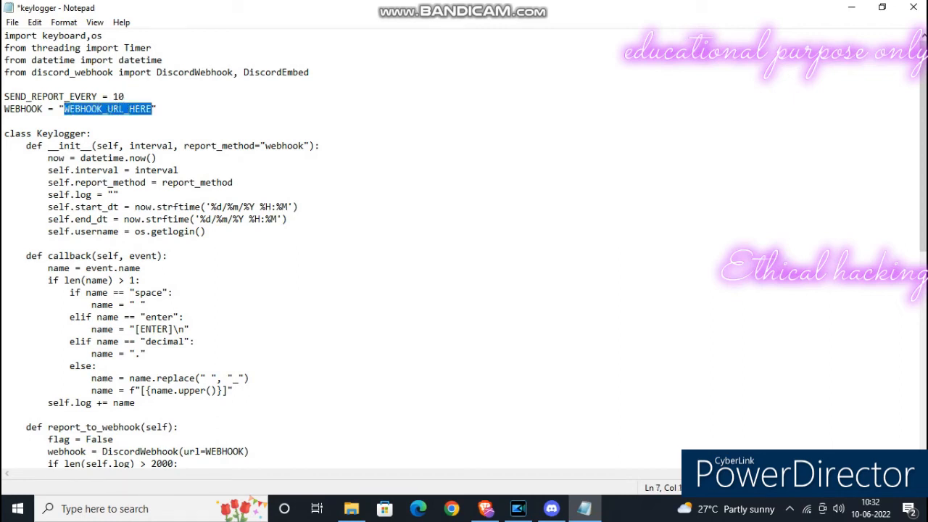
key(Delete)
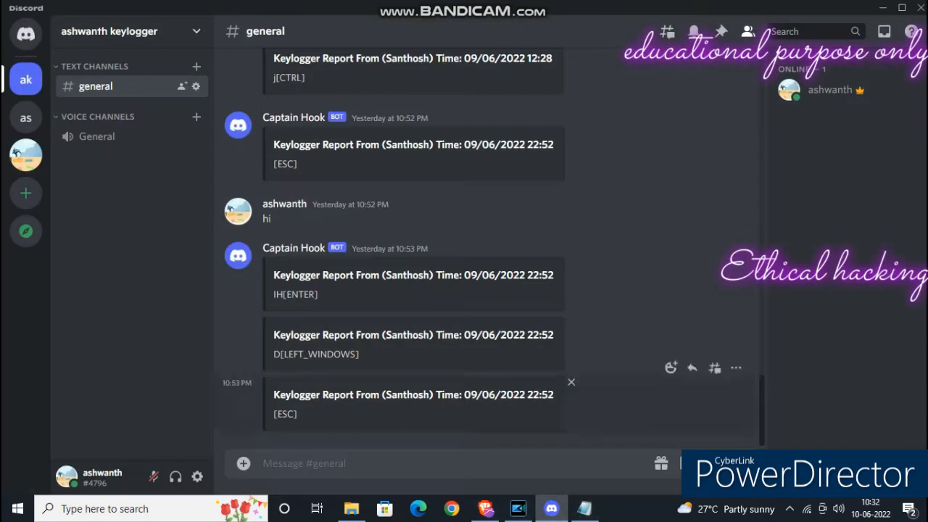
Create a new Discord server named 'ashwanth keylogger1' with its default general channel.
click(26, 193)
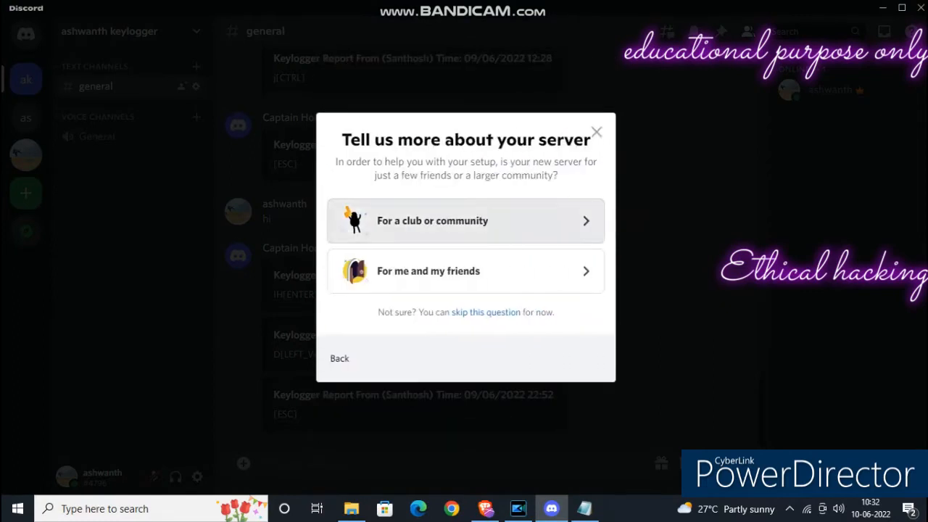
click(464, 271)
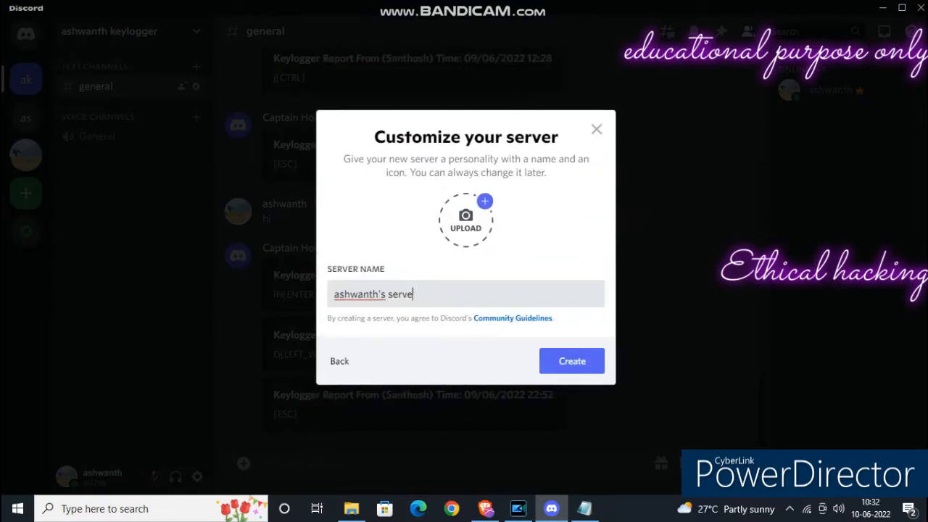
key(Backspace)
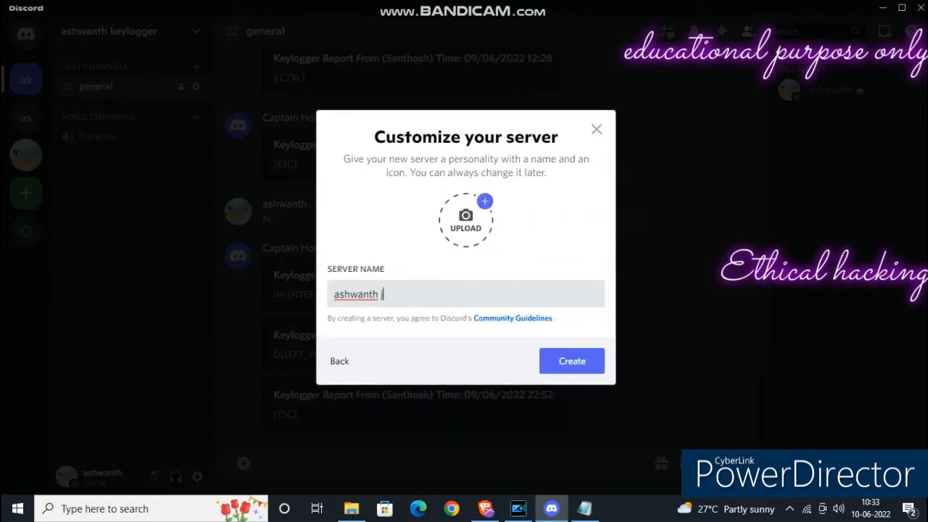
text(keylogger1)
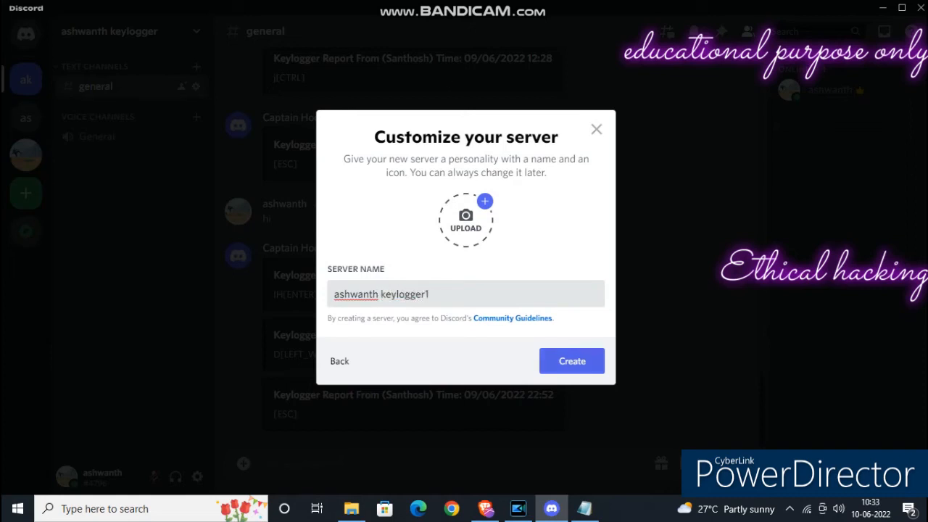
click(572, 360)
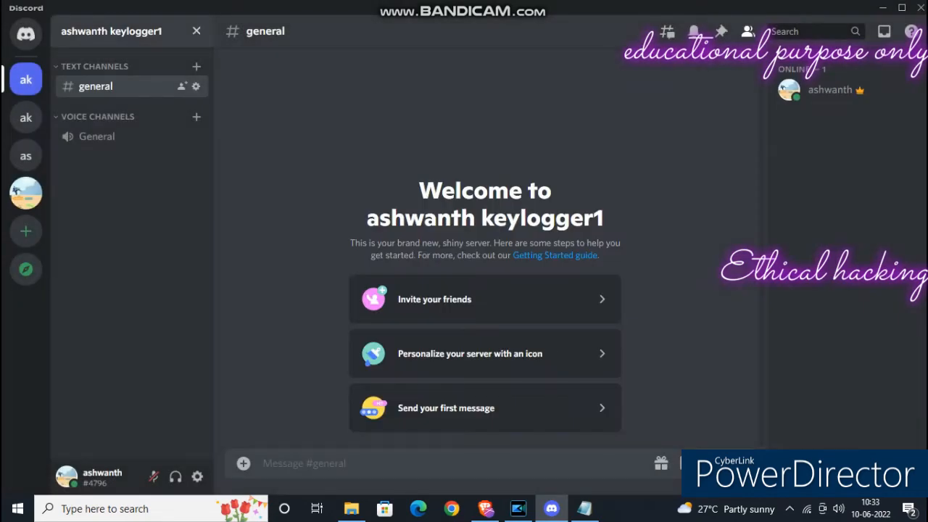
Look through the account settings from the server dropdown for the webhook options.
click(111, 31)
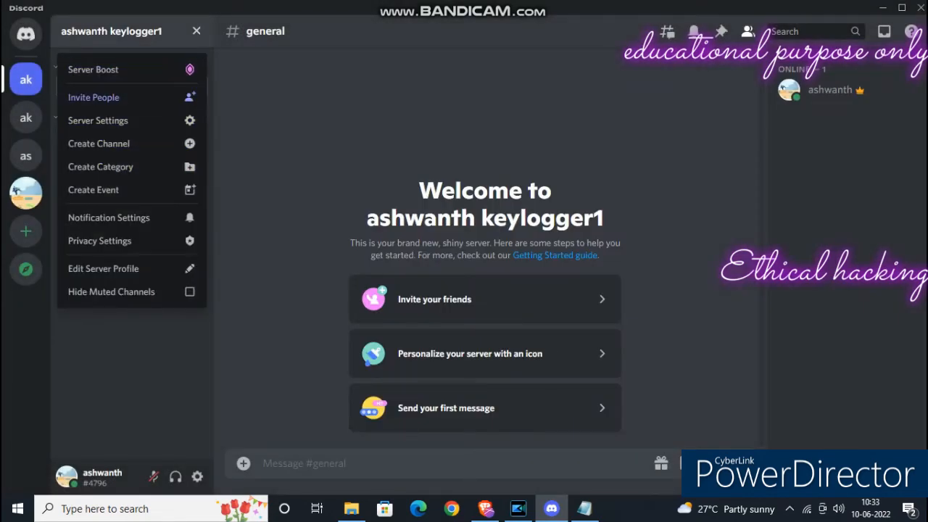
click(197, 476)
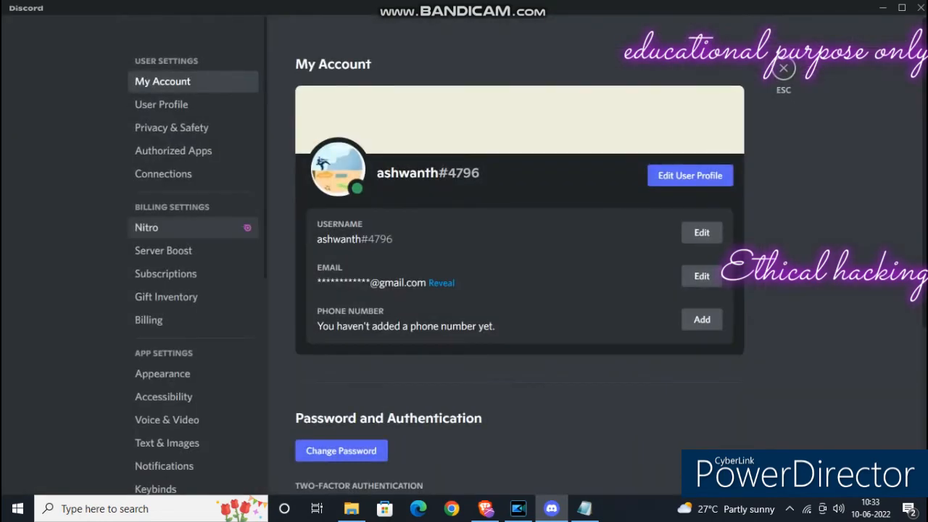
scroll(down, 3)
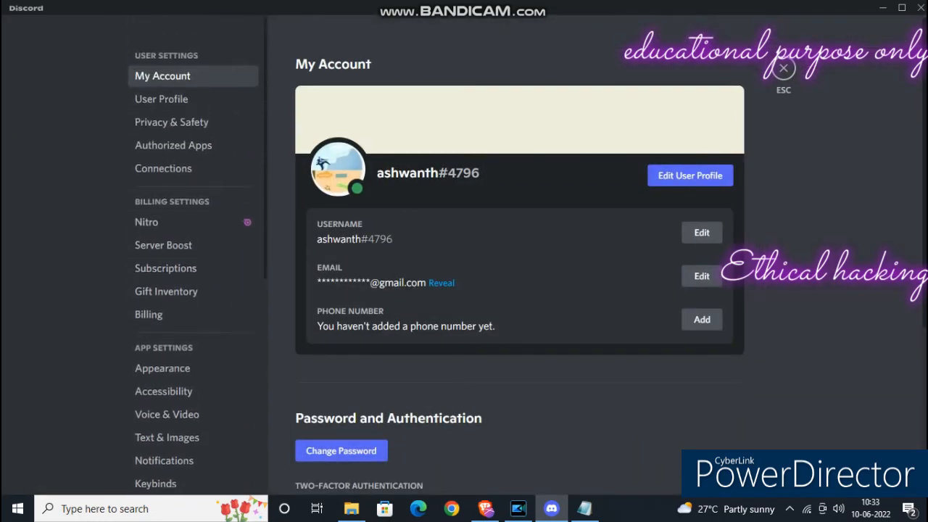
scroll(down, 3)
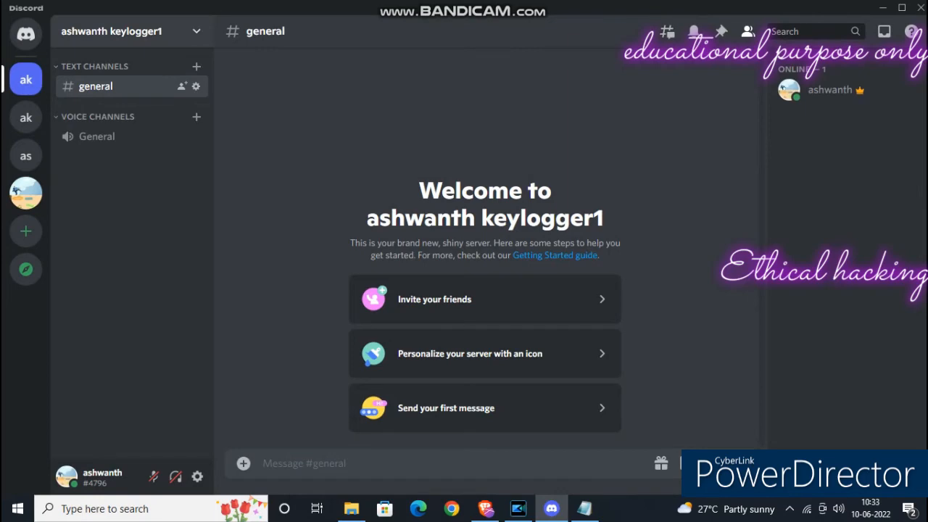
In Server Settings > Integrations, create the Captain Hook webhook for #general and copy its URL.
click(111, 30)
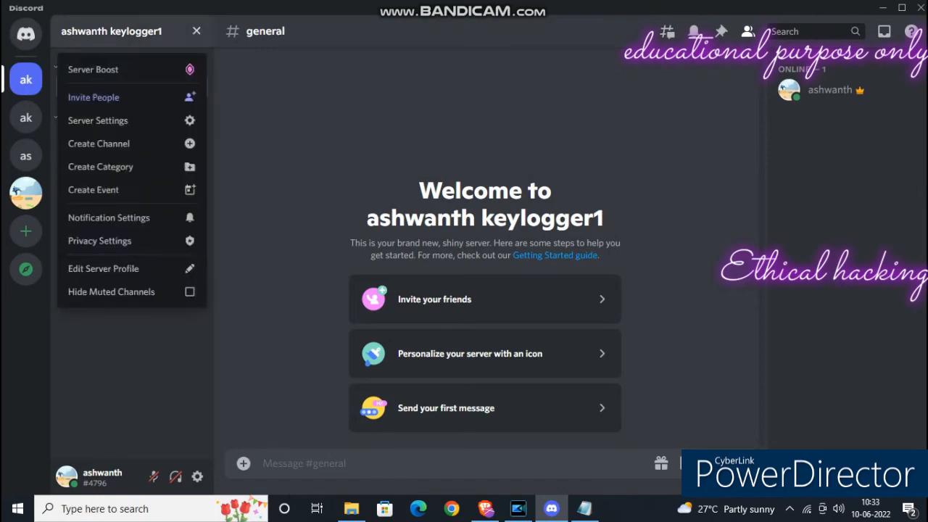
click(98, 121)
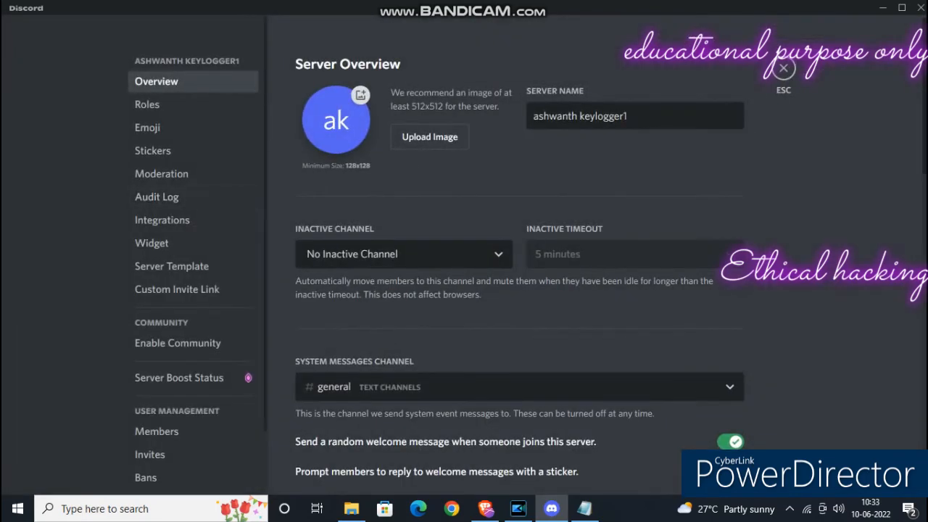
click(163, 221)
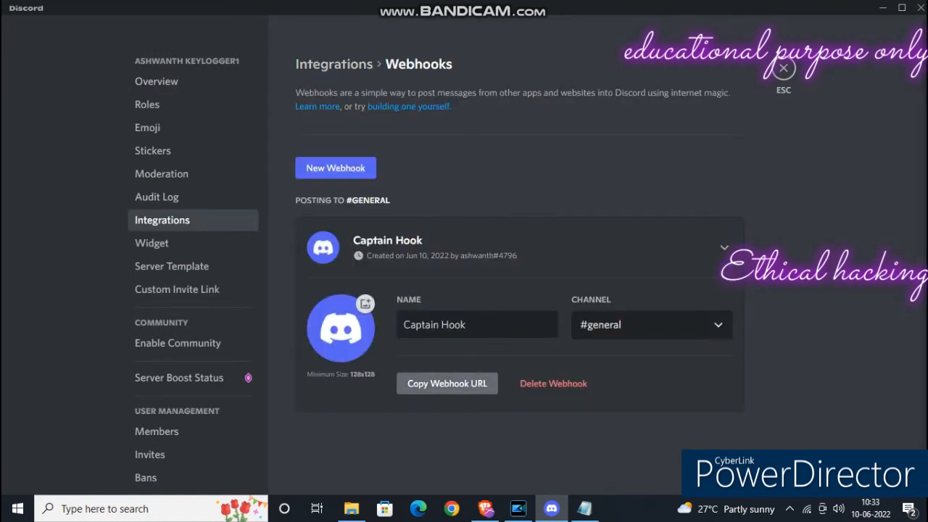
click(447, 383)
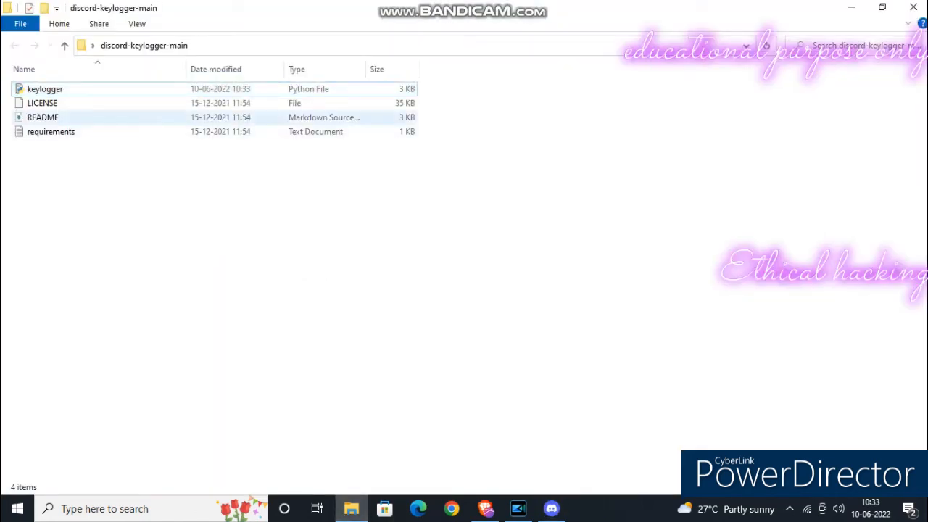
Run keylogger.py from the discord-keylogger-main folder.
double_click(45, 89)
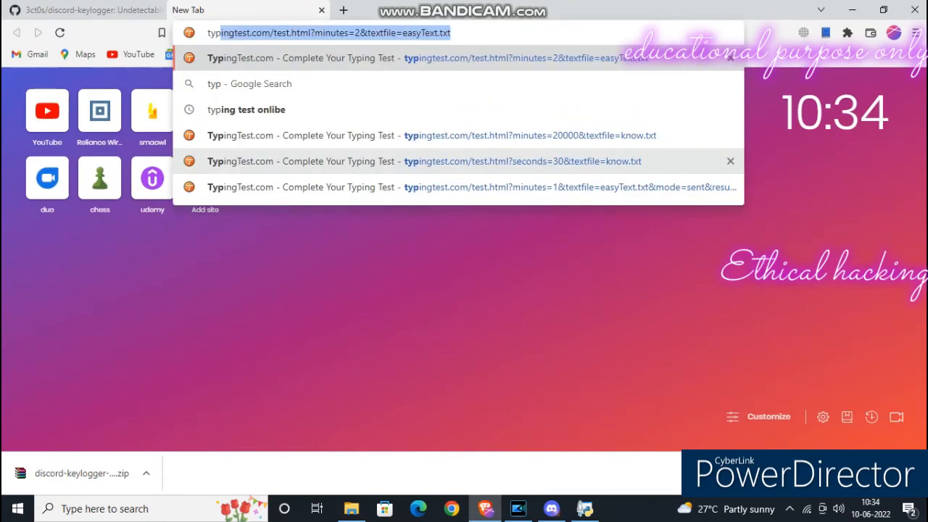
Type the test words 'typing your hacked' in a new Chrome tab for the keylogger to capture.
text(typing your)
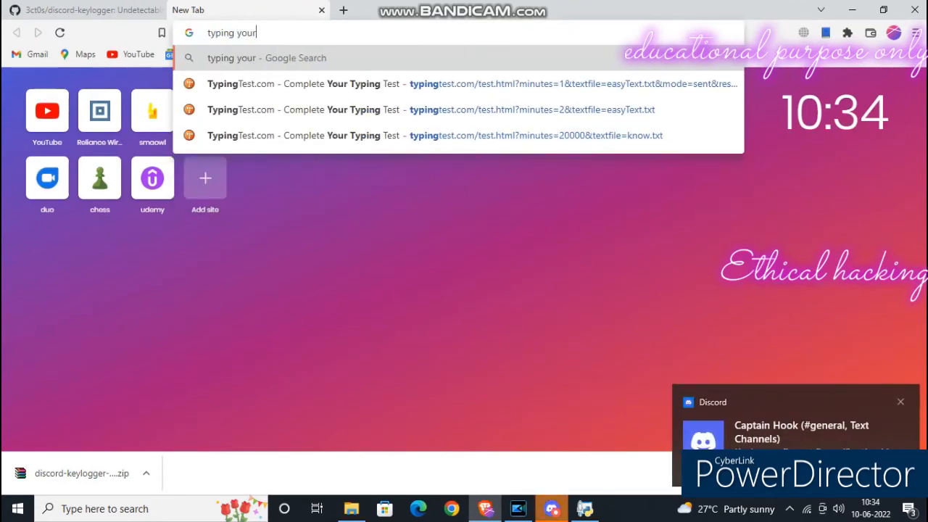
text(hacked)
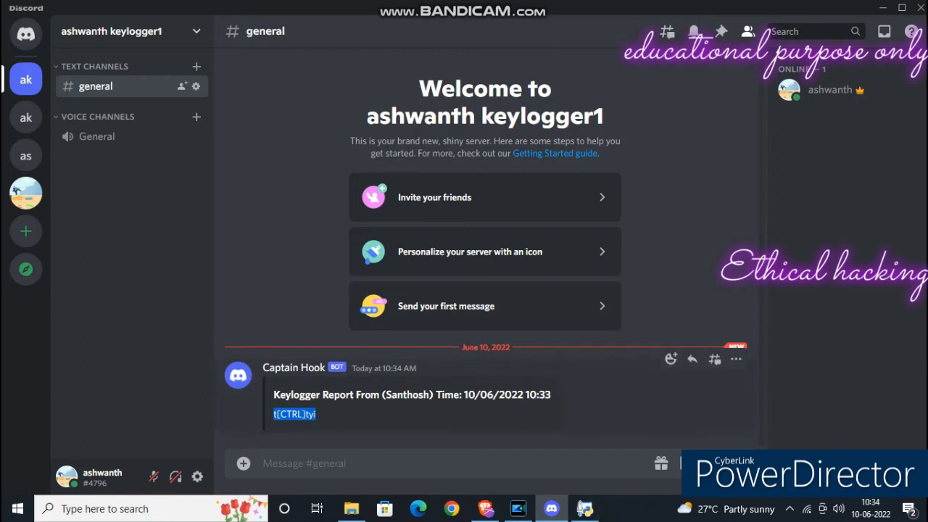
Scroll through the Captain Hook keylogger reports in #general and type 'hi' in the message box.
scroll(down, 3)
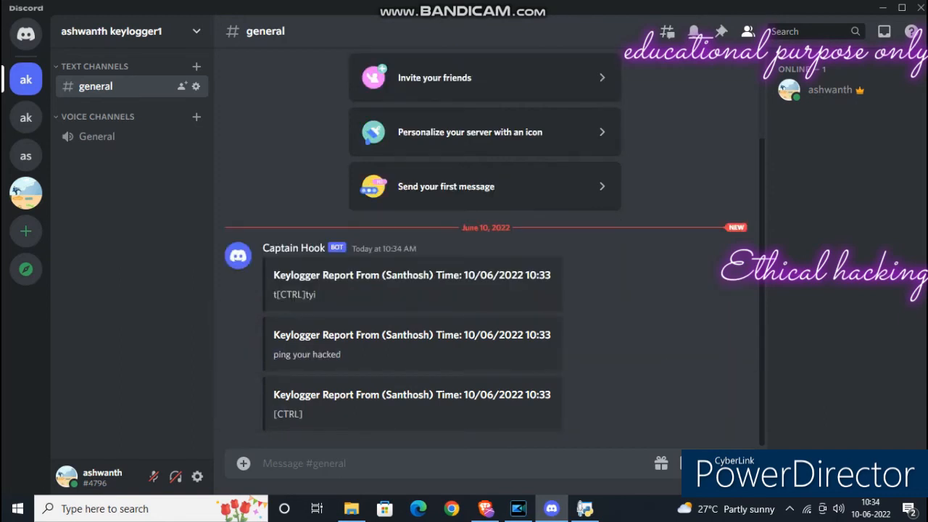
text(hi)
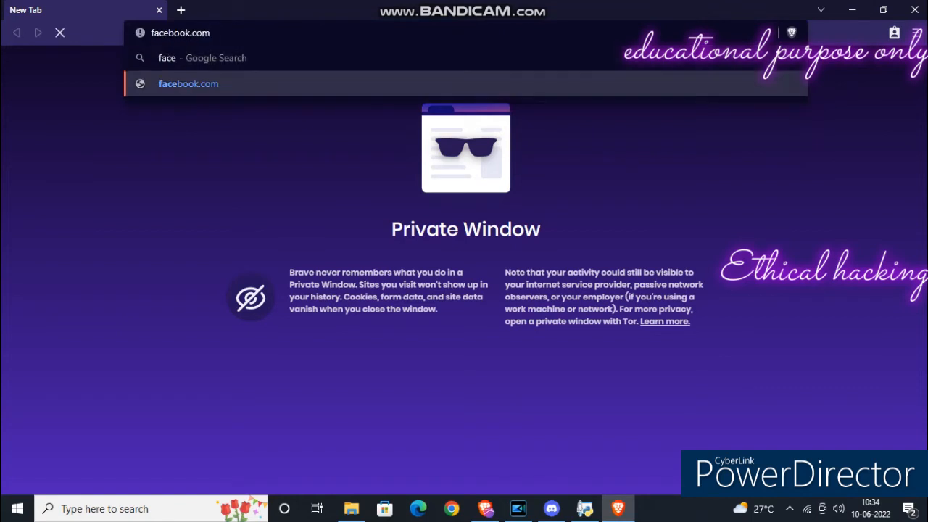
click(188, 83)
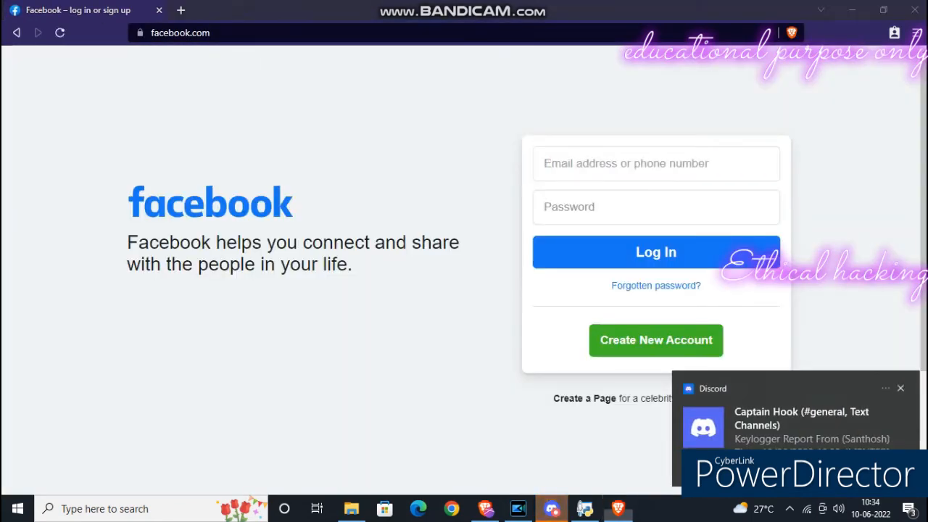
click(656, 162)
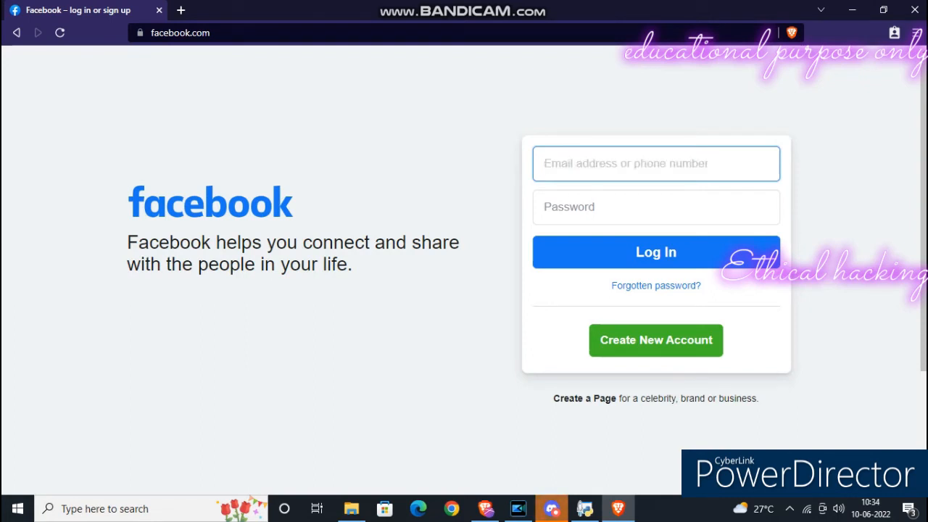
text(ashwanthhacker)
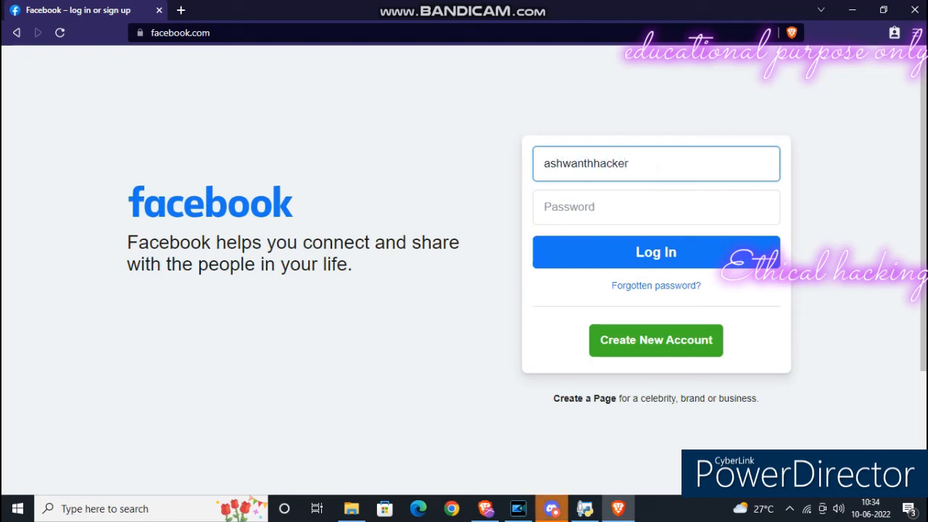
text(15)
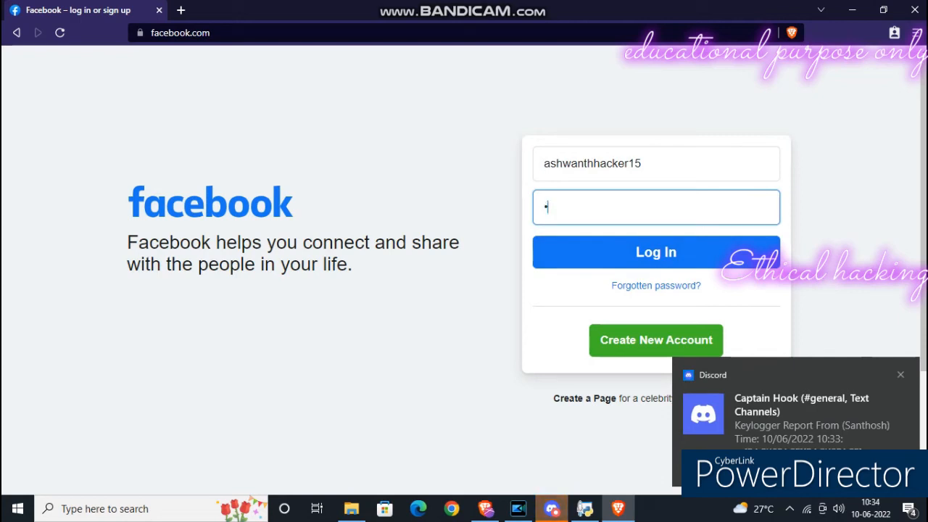
text(••••••)
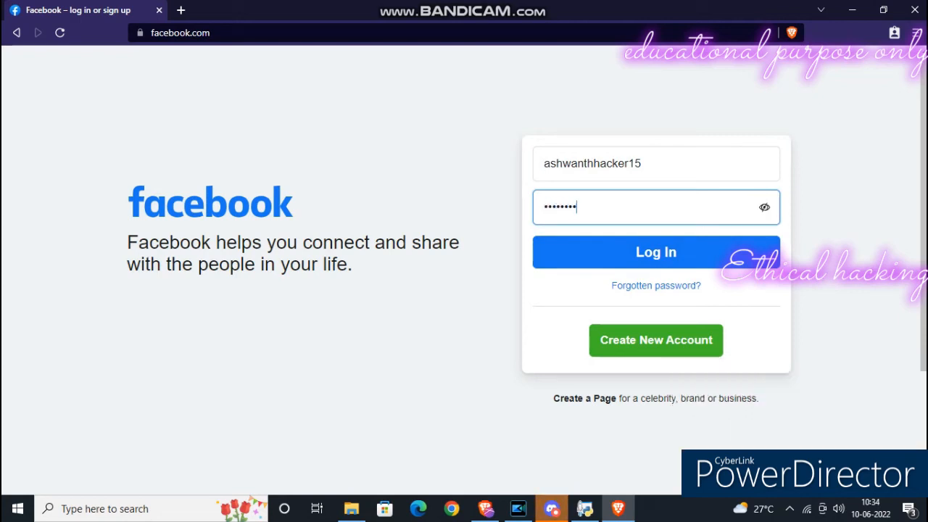
click(656, 253)
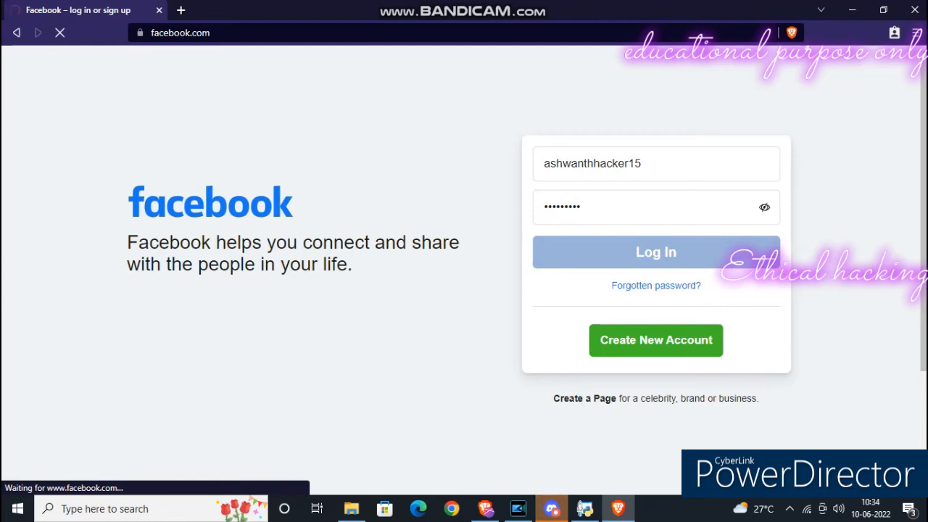
click(551, 508)
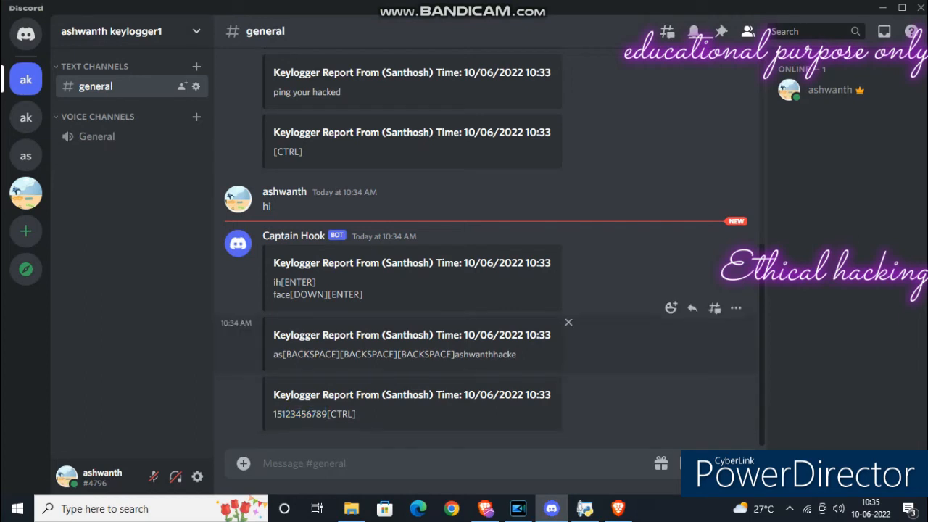
Leave the Facebook incorrect-password page and return to the Windows desktop.
double_click(485, 354)
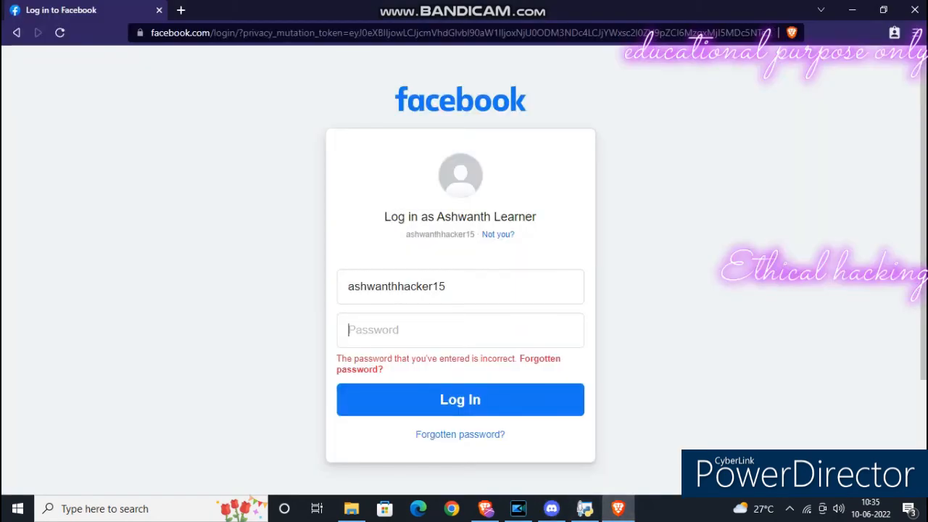
click(552, 508)
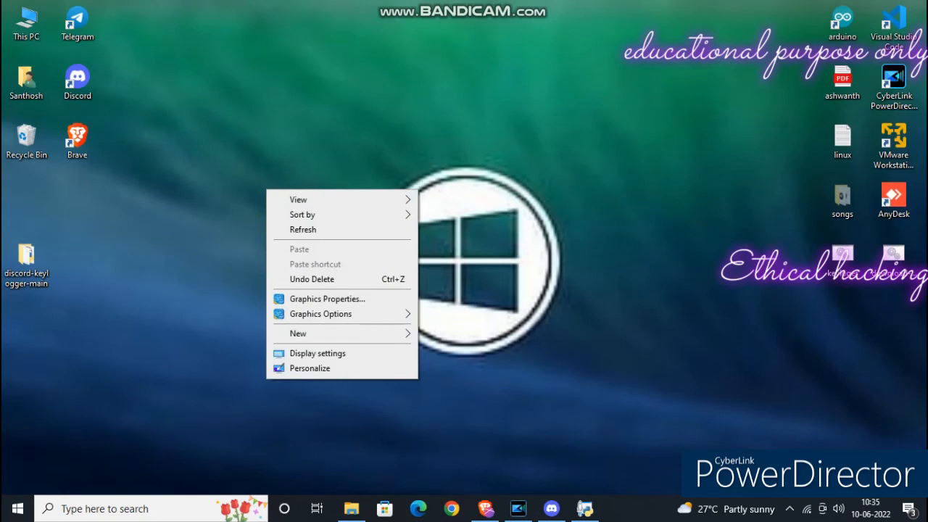
Launch Windows PowerShell, change to the Desktop folder and list its contents with dir.
text(pow)
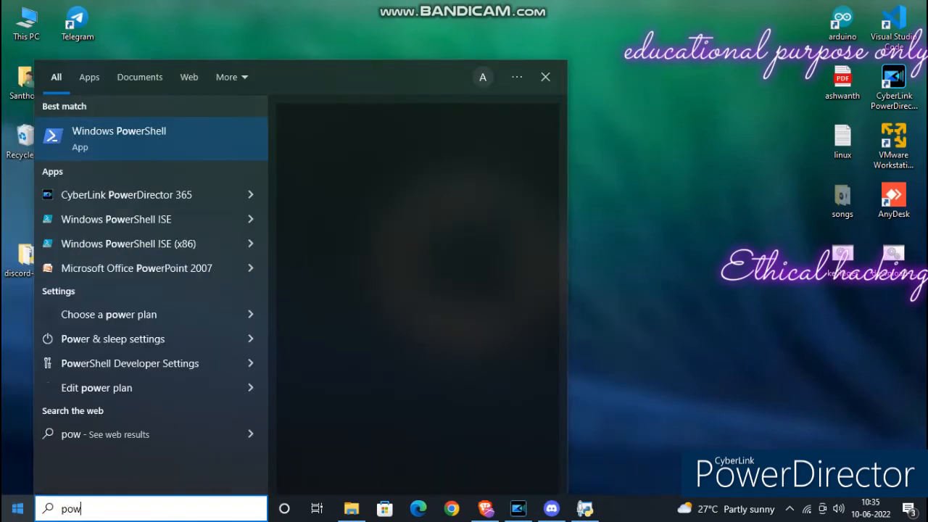
click(119, 137)
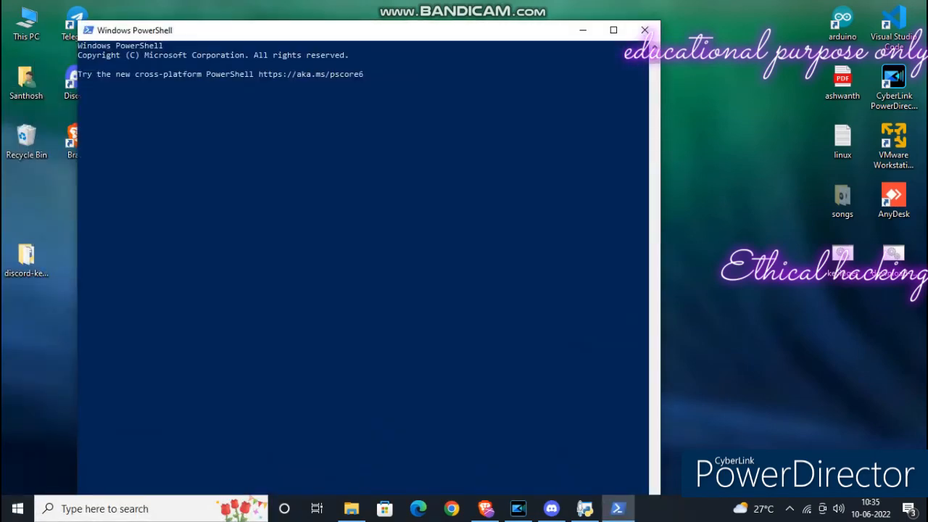
text(cd s)
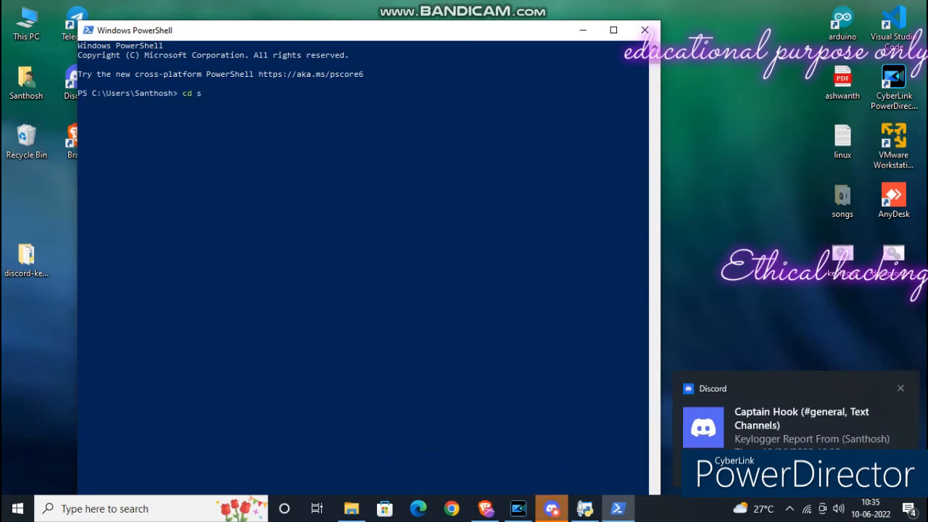
key(backspace)
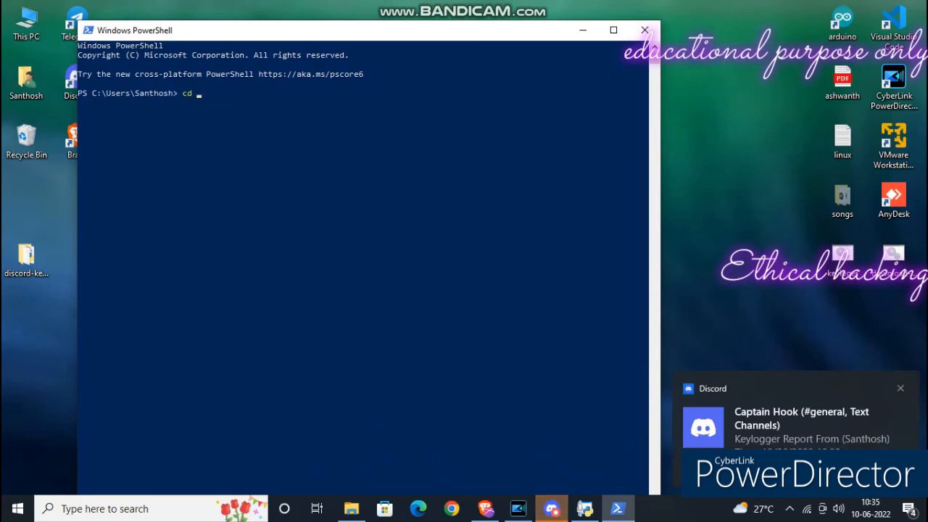
text(Desktop)
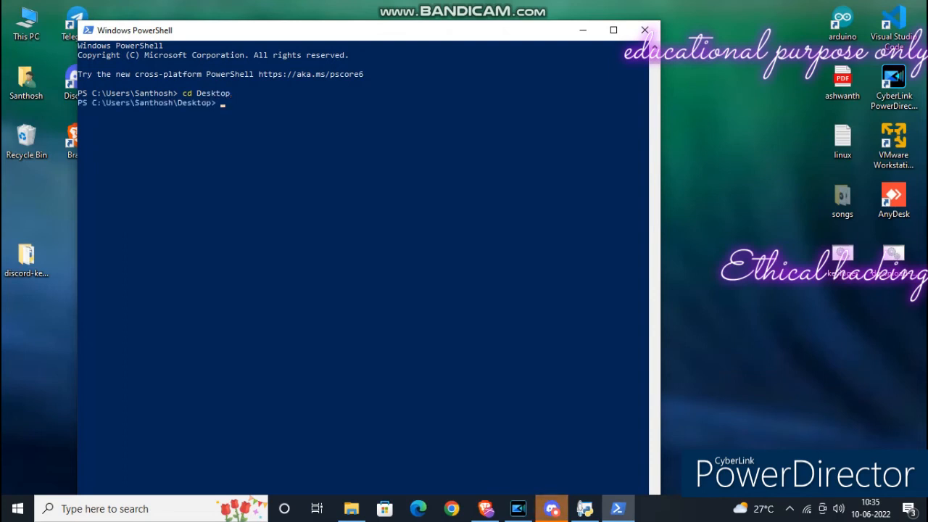
text(dir)
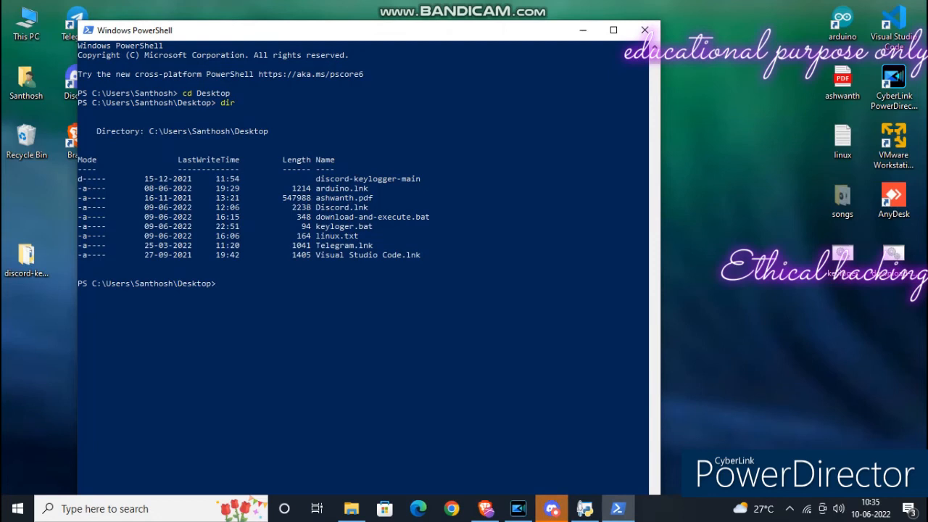
Run pip install pythonw to confirm pythonw is available.
text(pip)
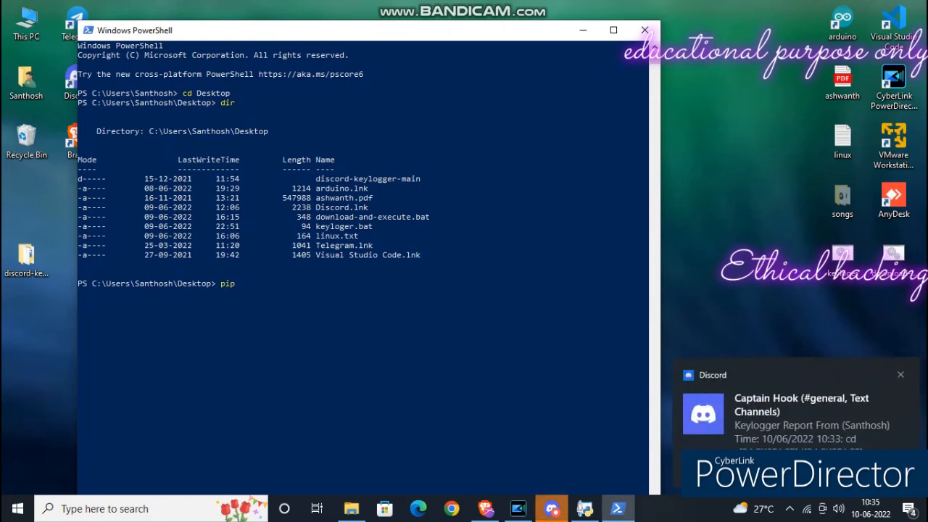
text(install pythonw)
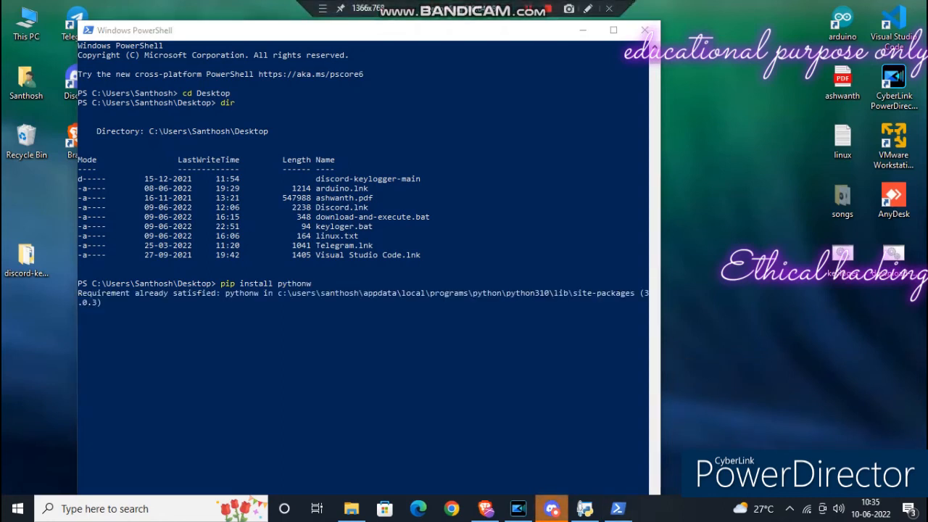
key(enter)
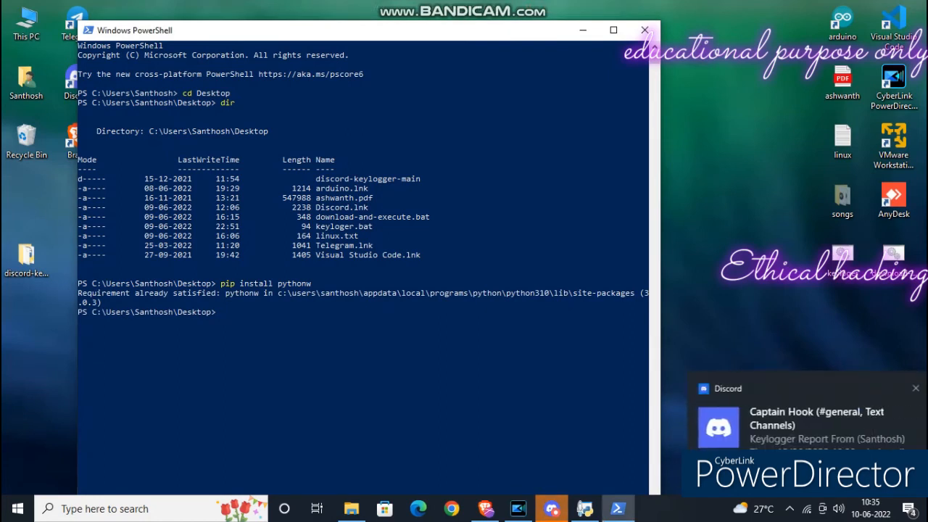
text(pythonw ^C)
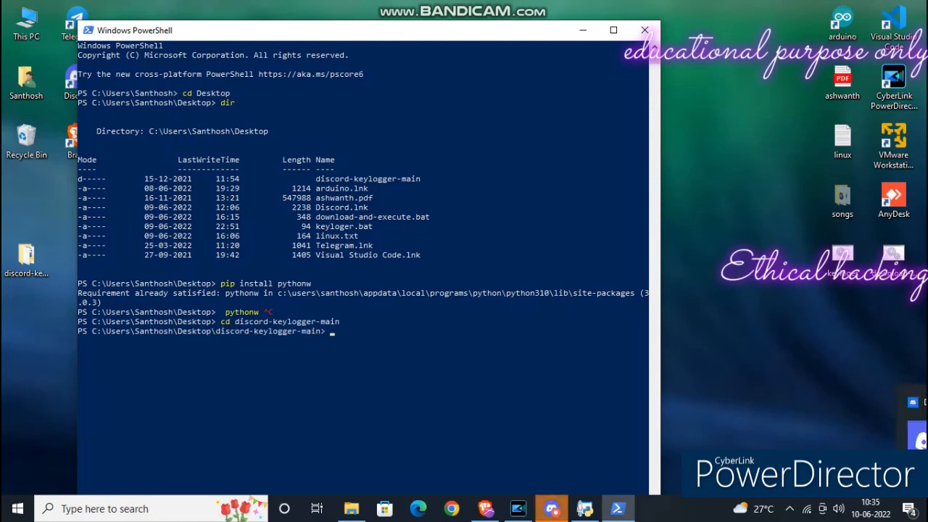
Start the keylogger with pythonw keylogger.py from the discord-keylogger-main folder.
text(pythonw)
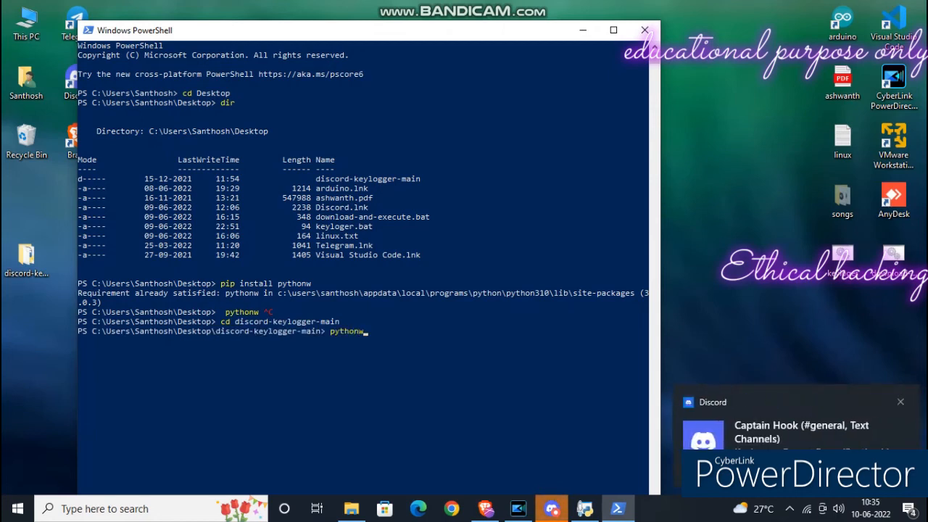
text(keylo)
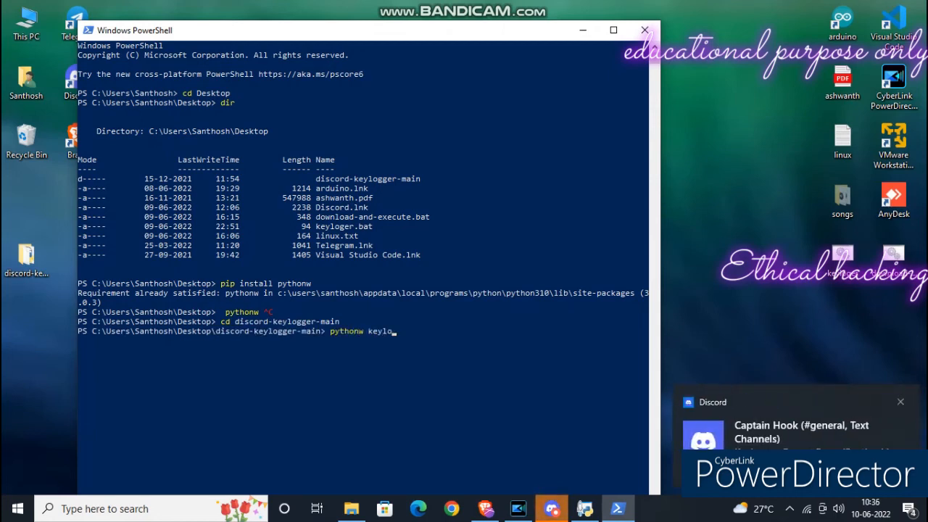
text(gger.py)
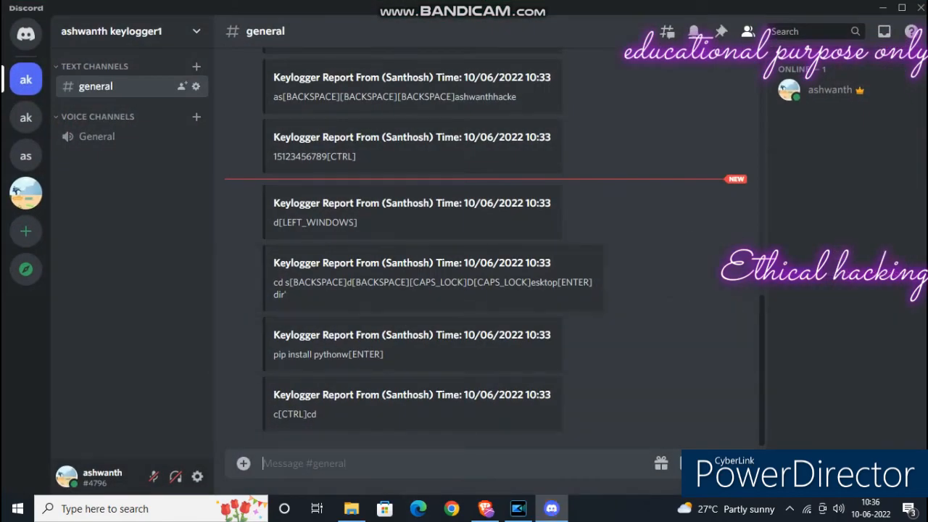
Post a "hi" message in Discord's #general channel beside the bot's keystroke reports.
text(hi)
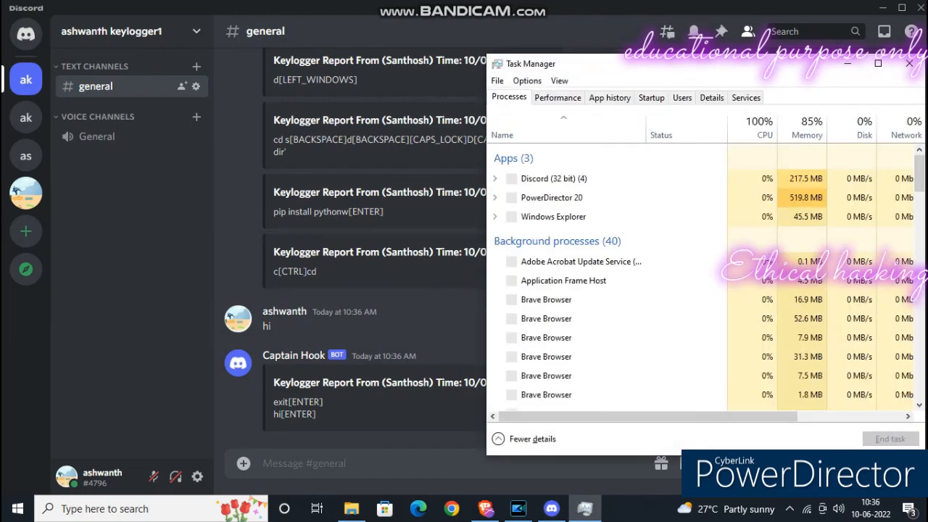
End the Python process in Task Manager, then reopen the discord-keylogger-main folder.
scroll(down, 3)
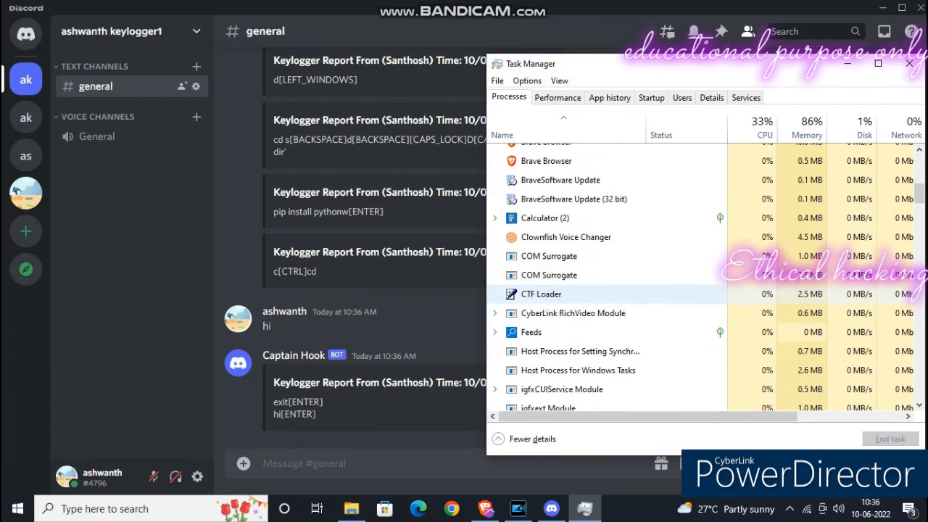
scroll(down, 3)
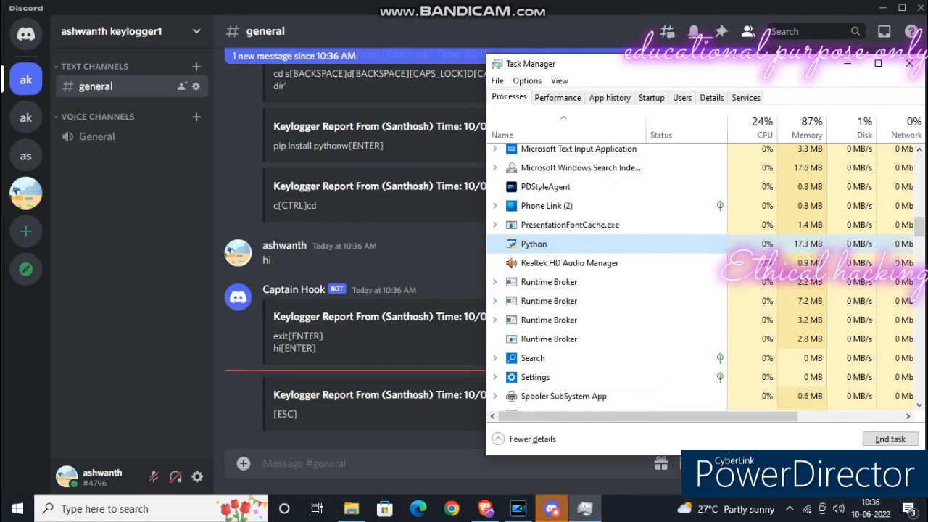
right_click(534, 244)
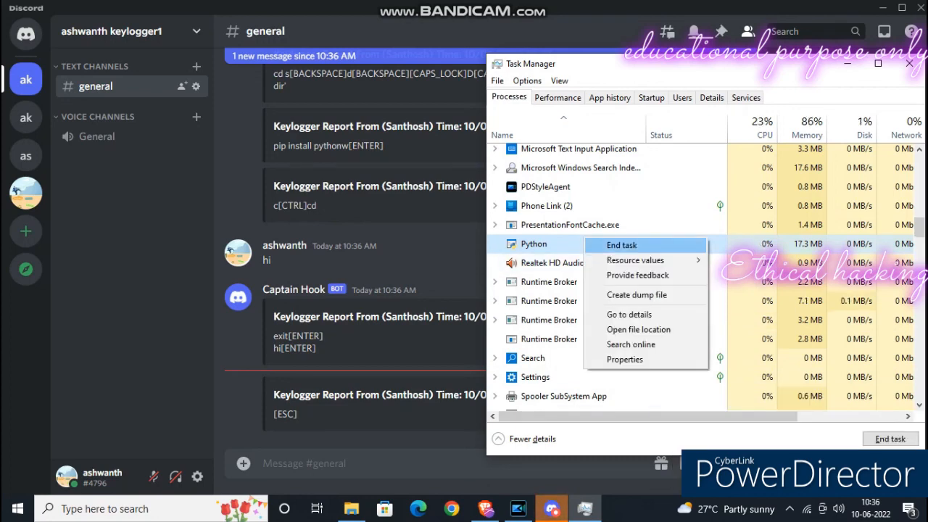
click(620, 243)
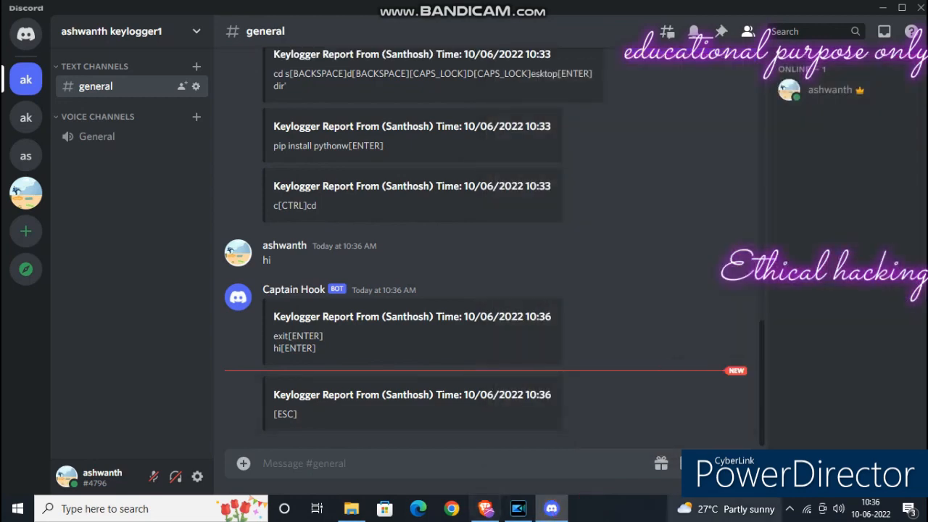
click(351, 508)
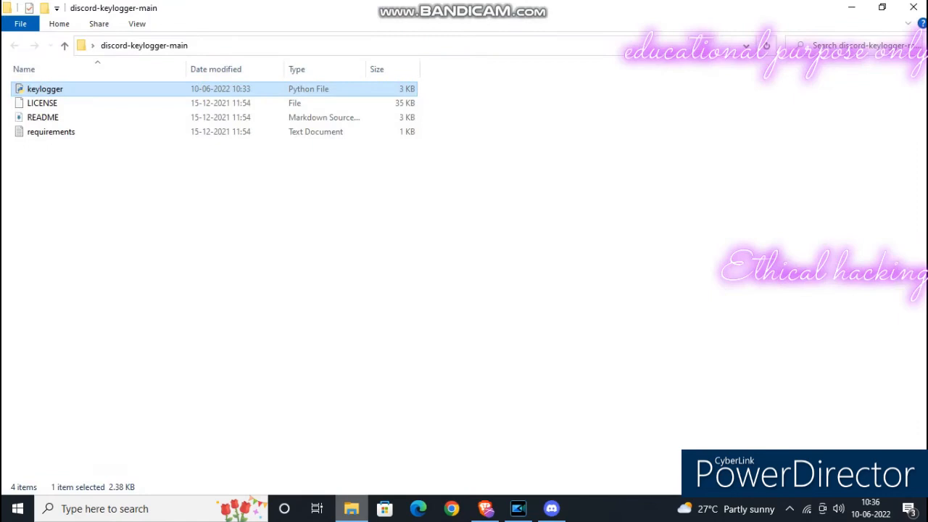